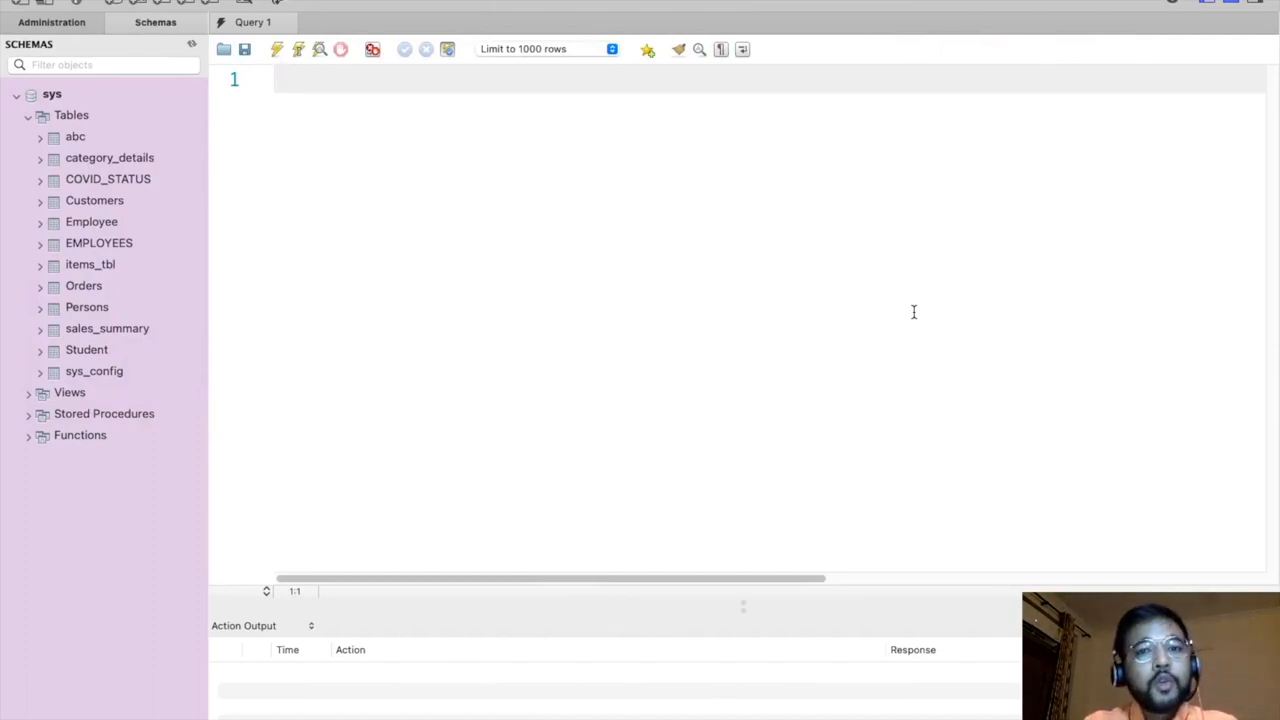
Switch to the sys database with USE sys; and write select * from Covid_status.
type("USE")
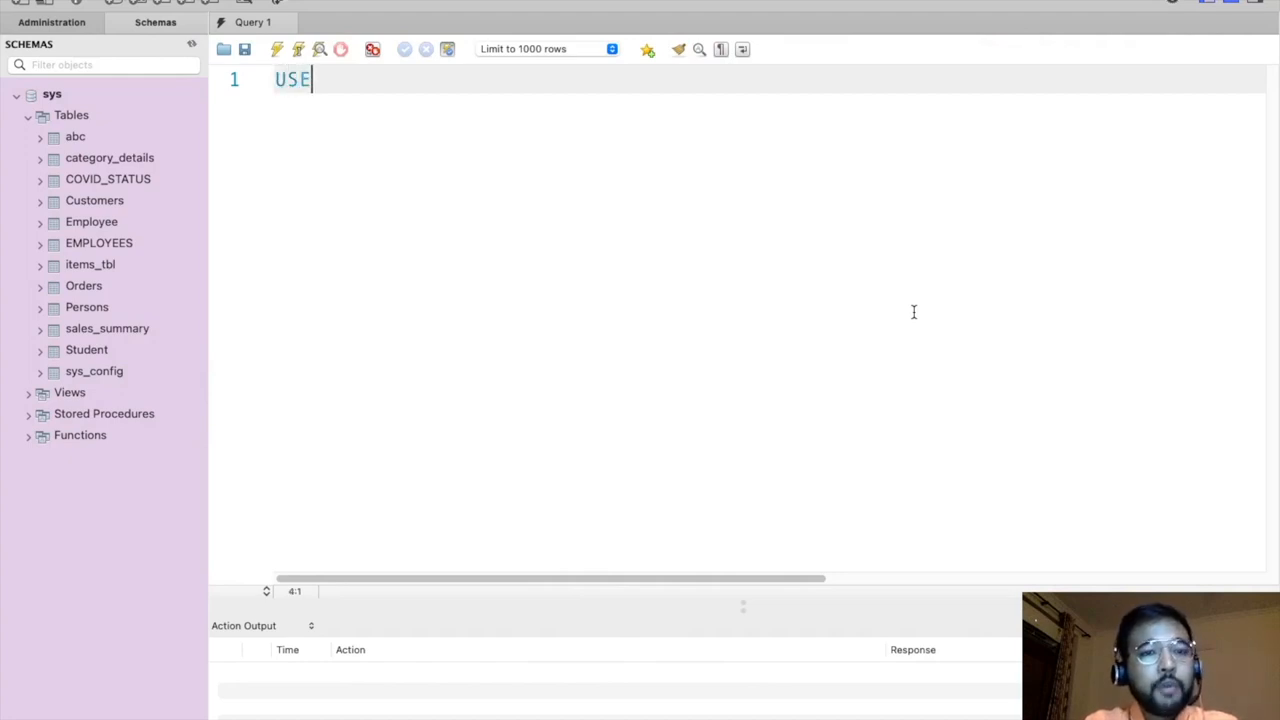
type("sys;")
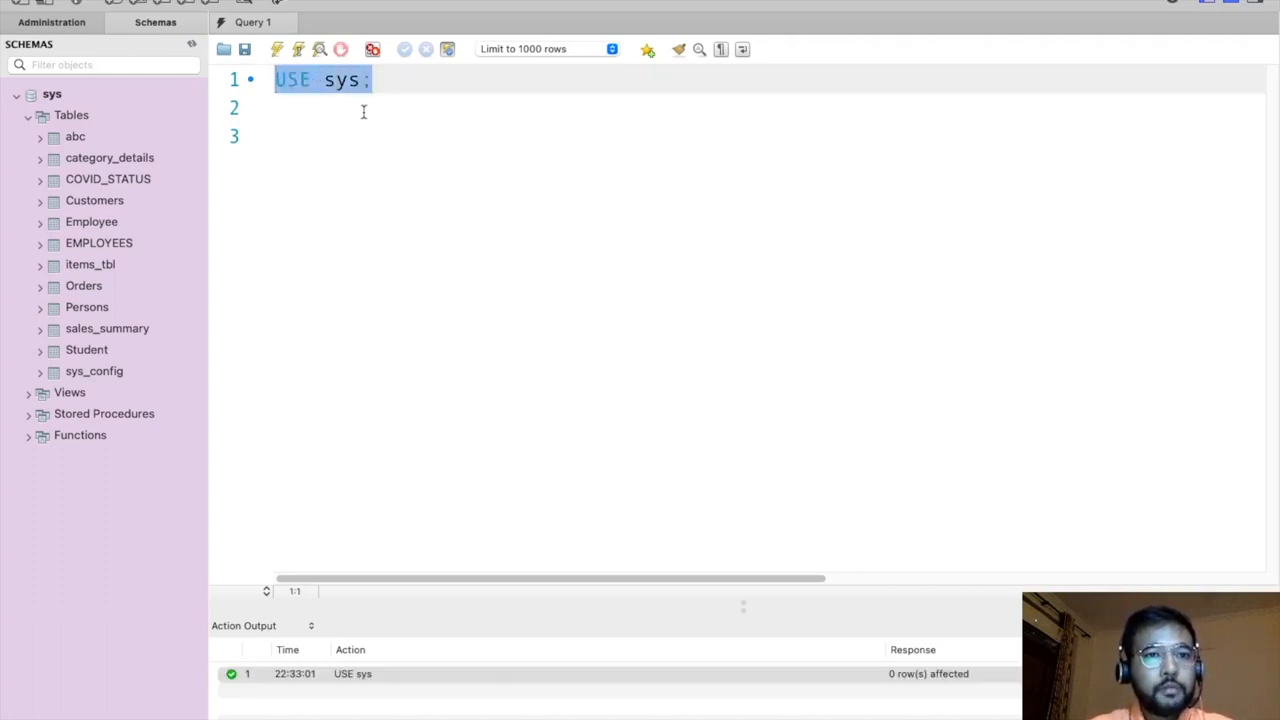
type("se")
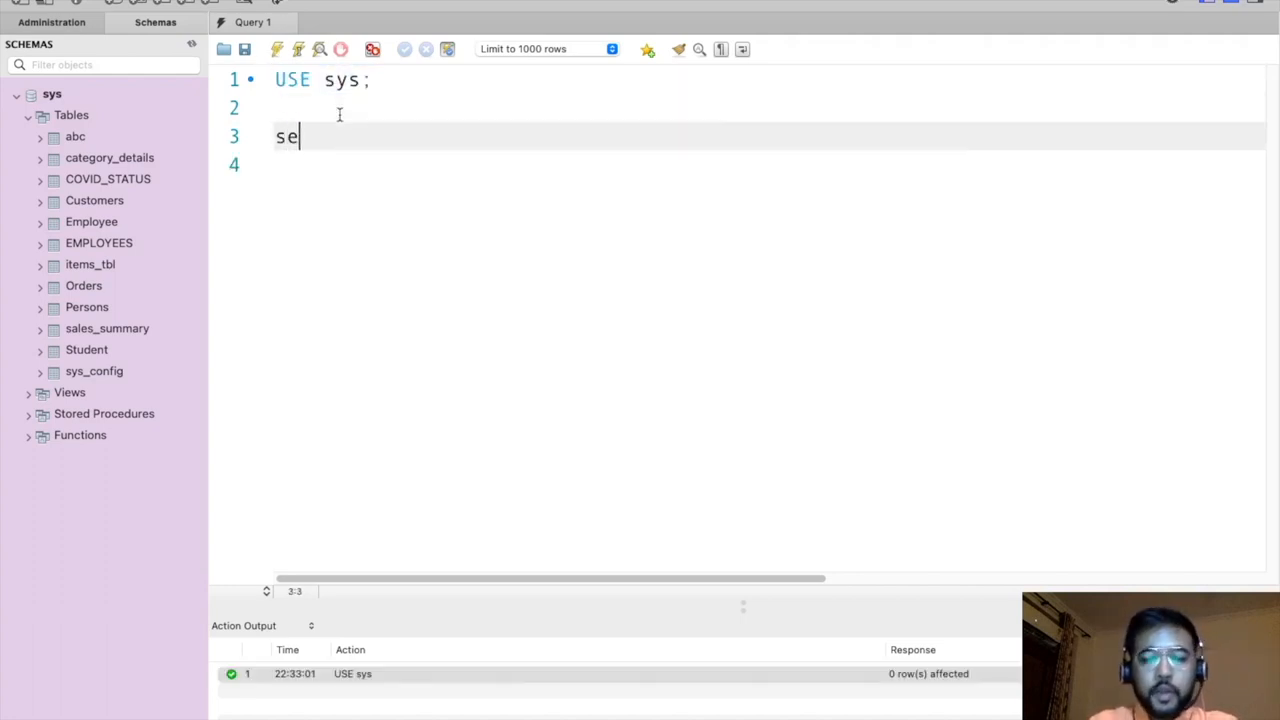
type("lect *_fro")
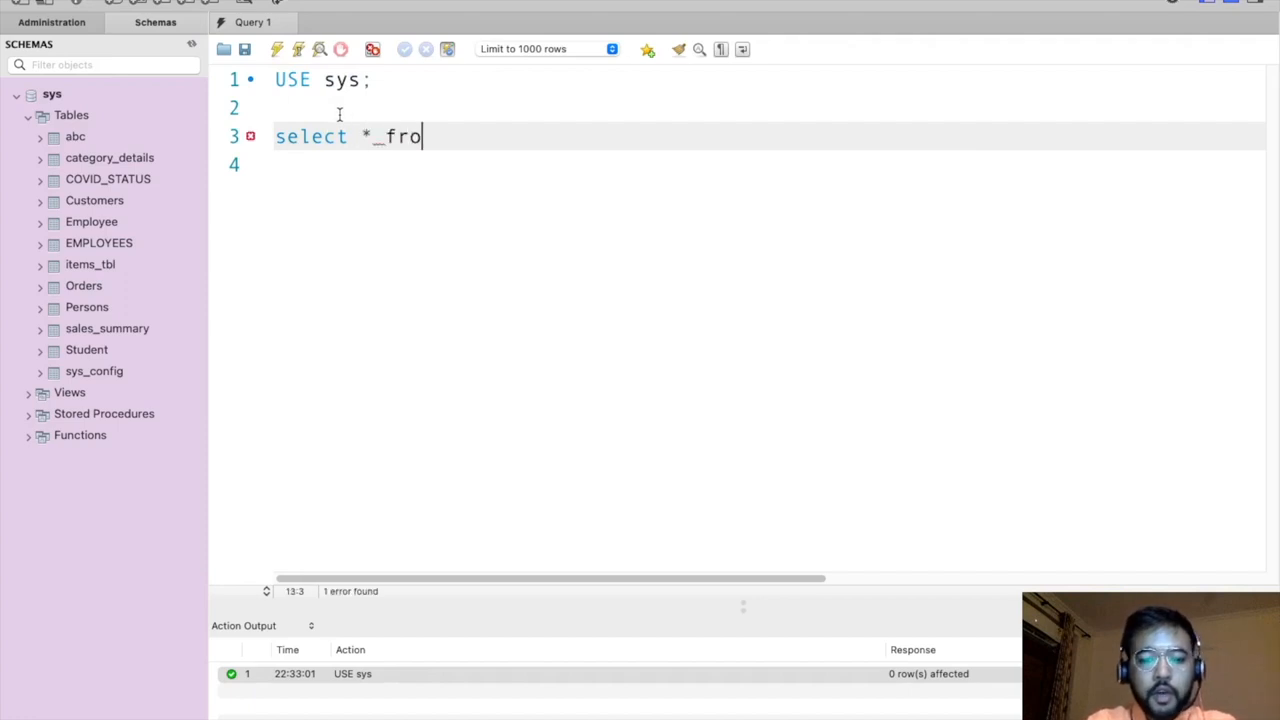
type("m Covid_")
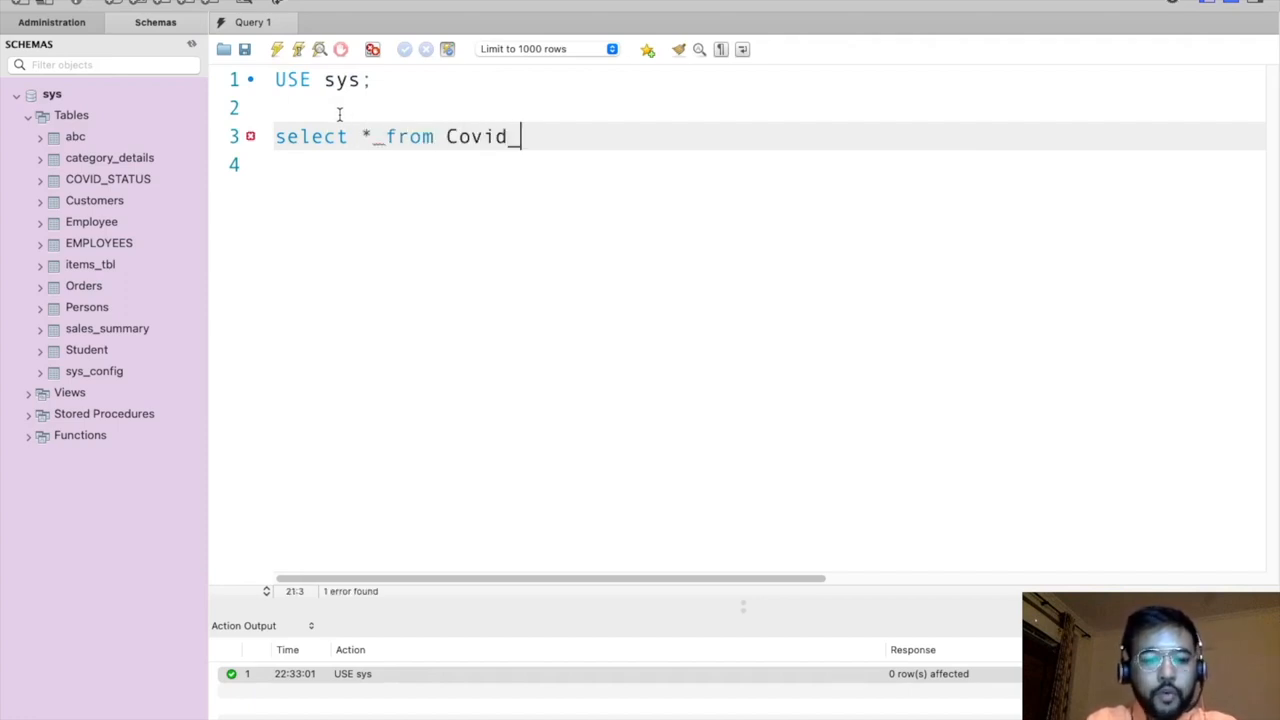
type("status;")
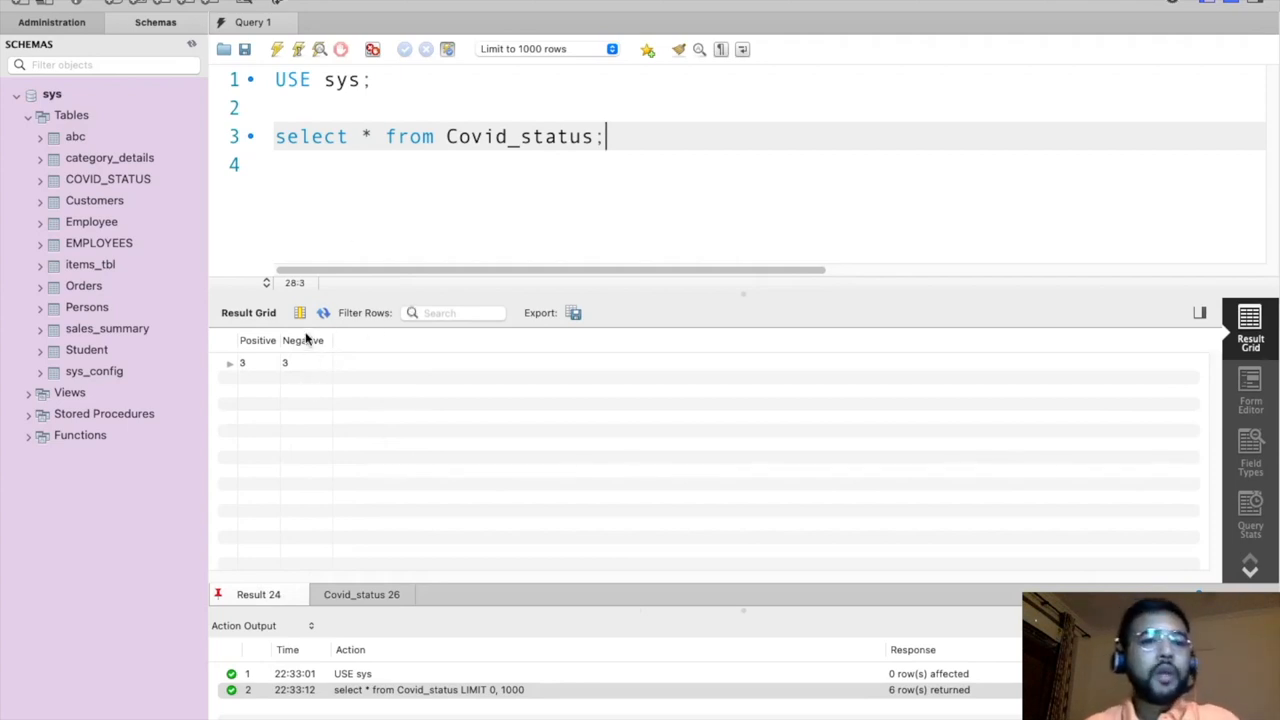
mouse_move(287, 423)
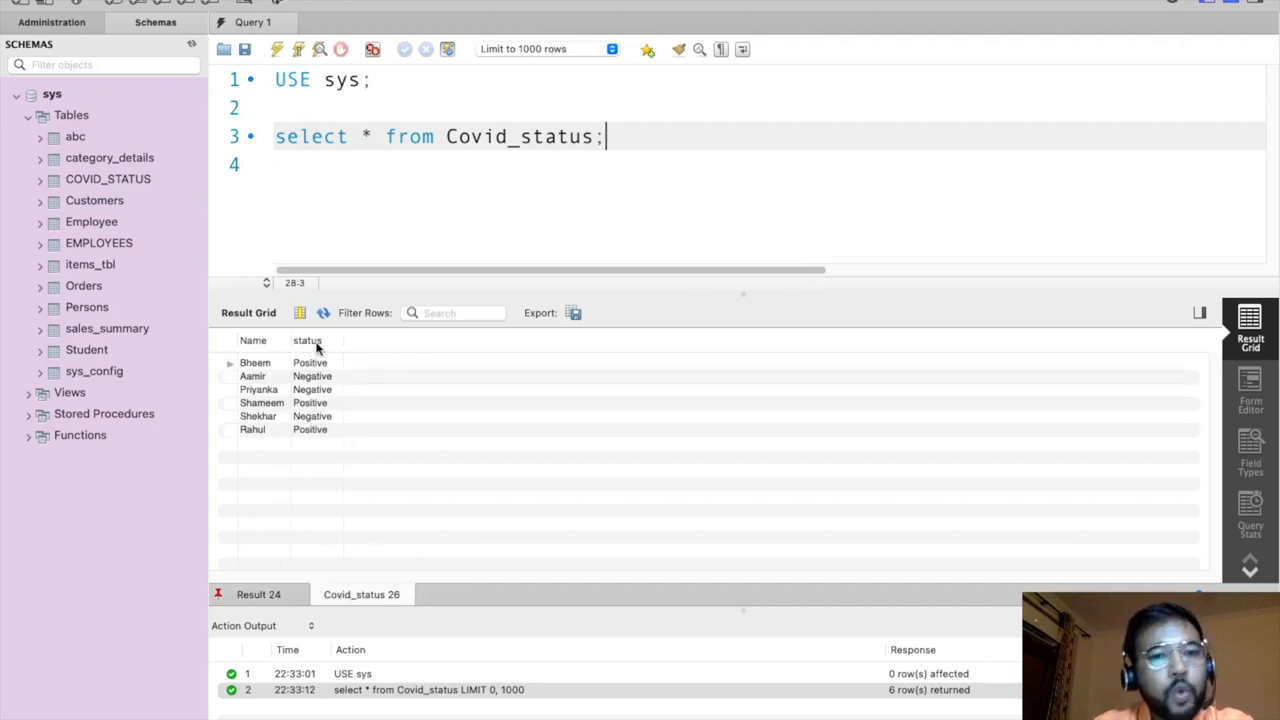
mouse_move(290, 558)
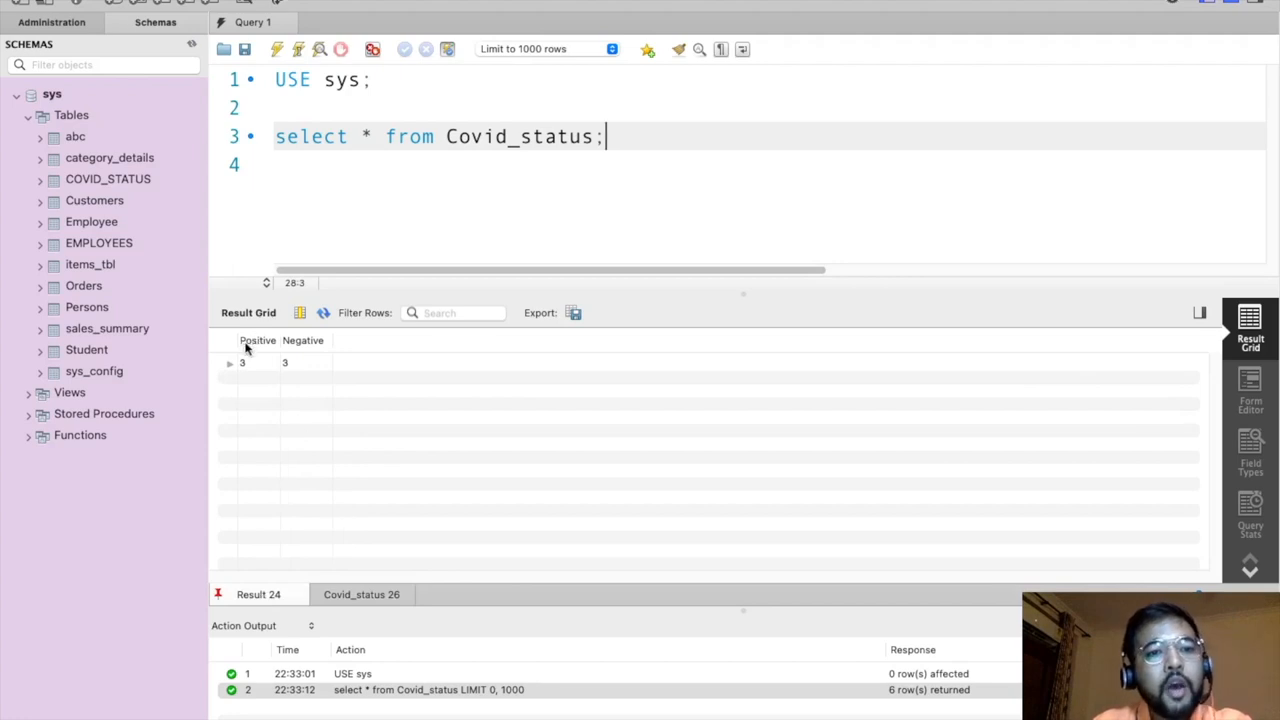
mouse_move(251, 408)
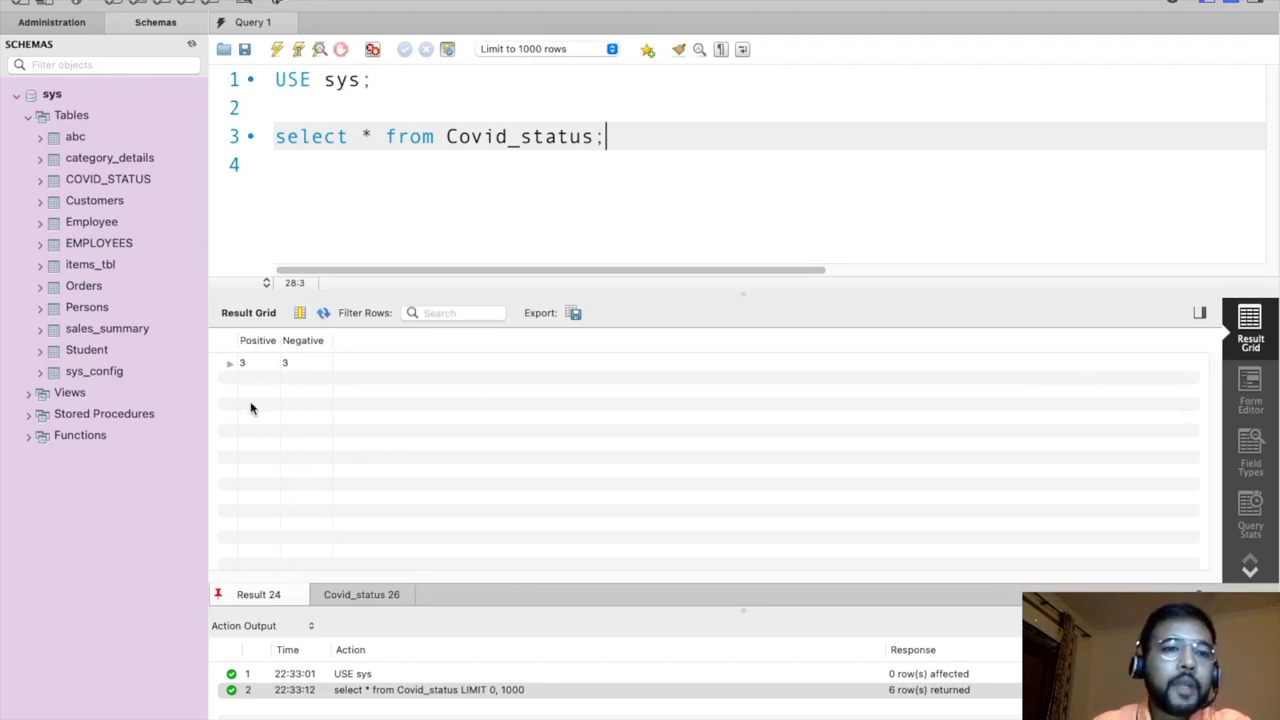
mouse_move(278, 372)
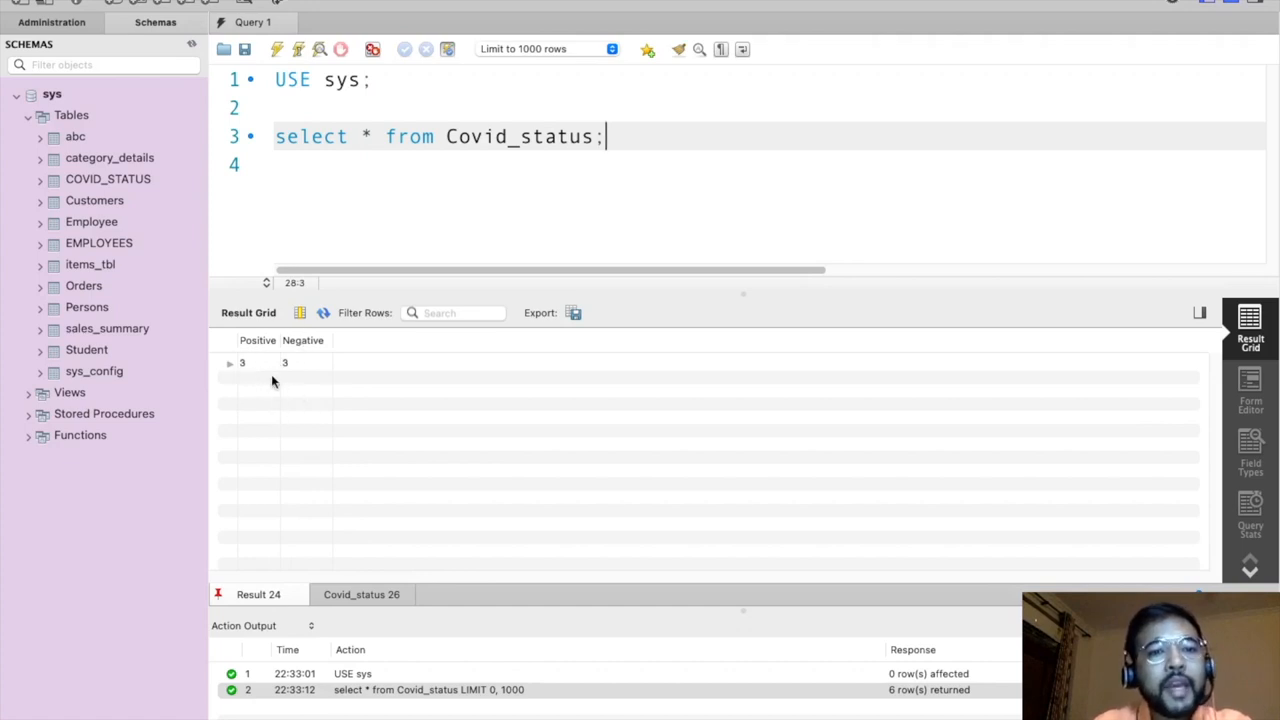
mouse_move(260, 364)
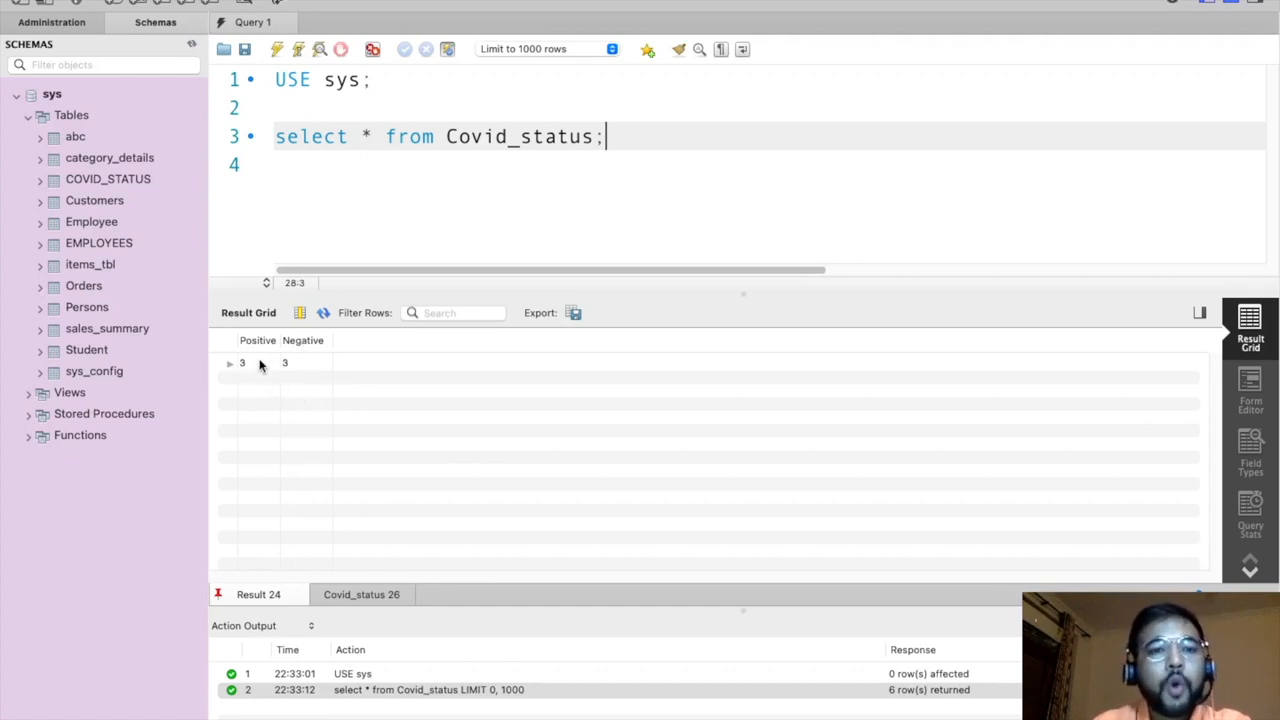
mouse_move(313, 371)
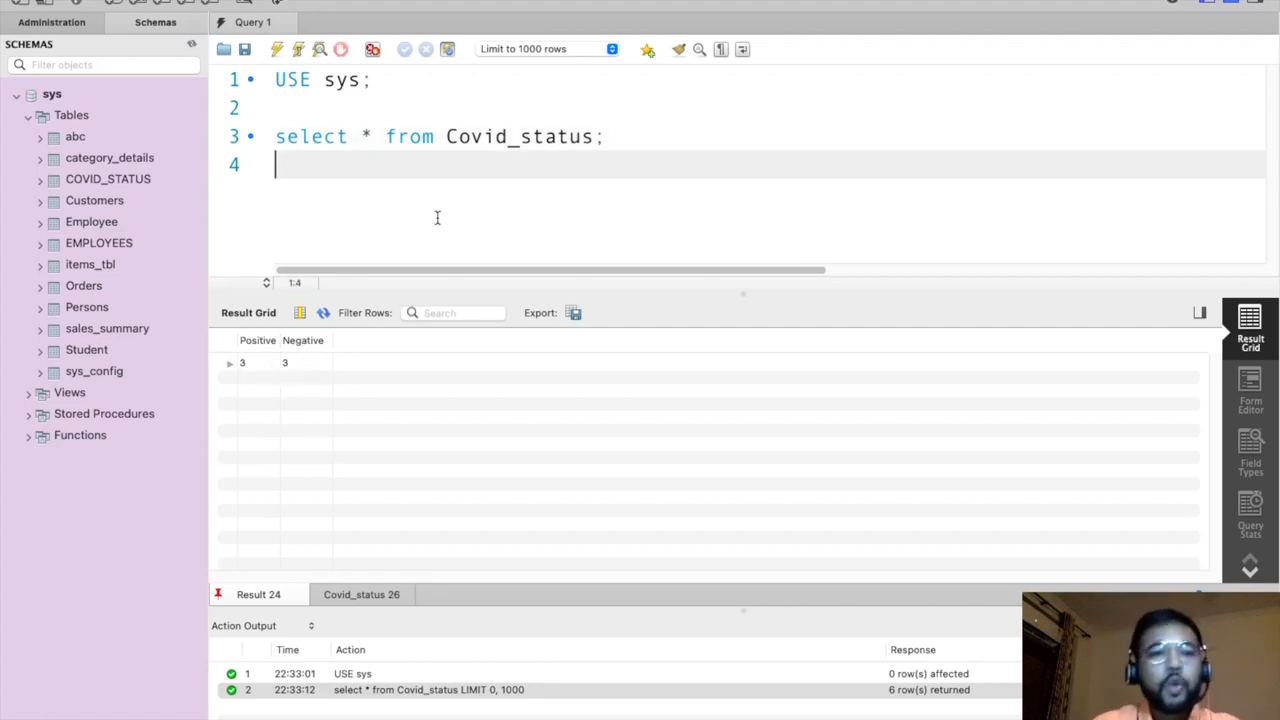
Start a new query line and view the original Covid_status rows again.
key("Return")
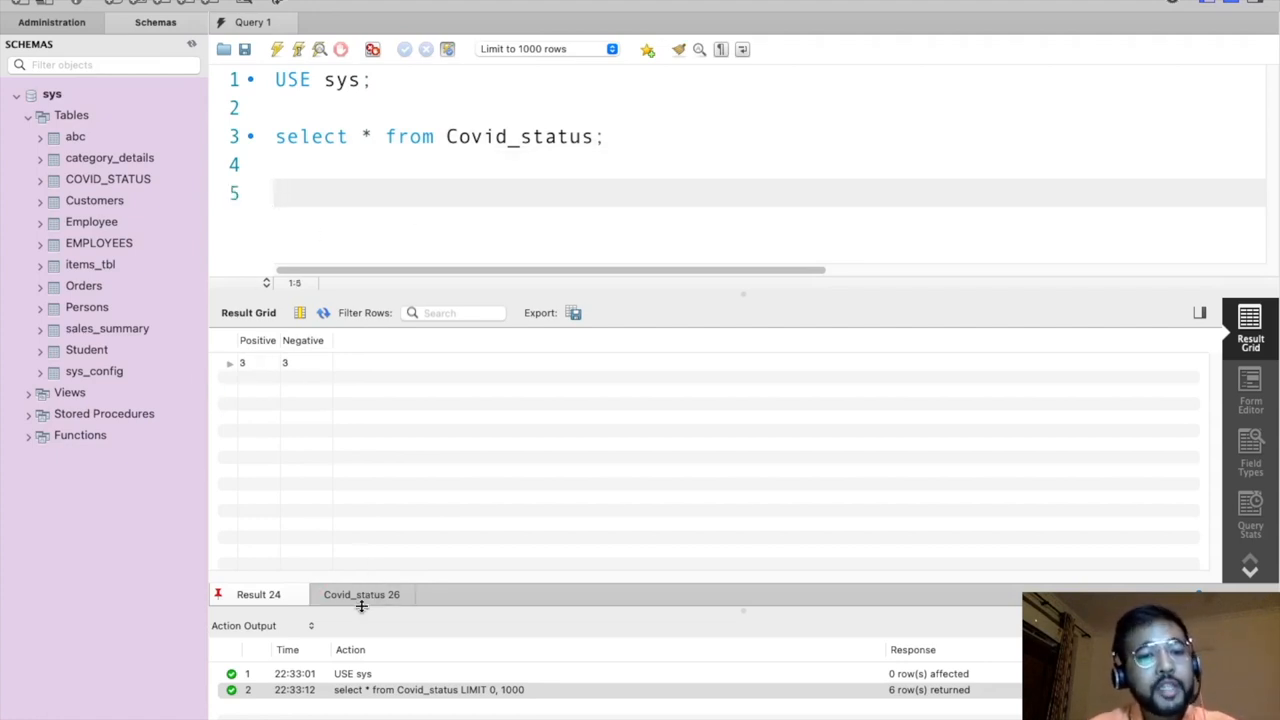
left_click(258, 594)
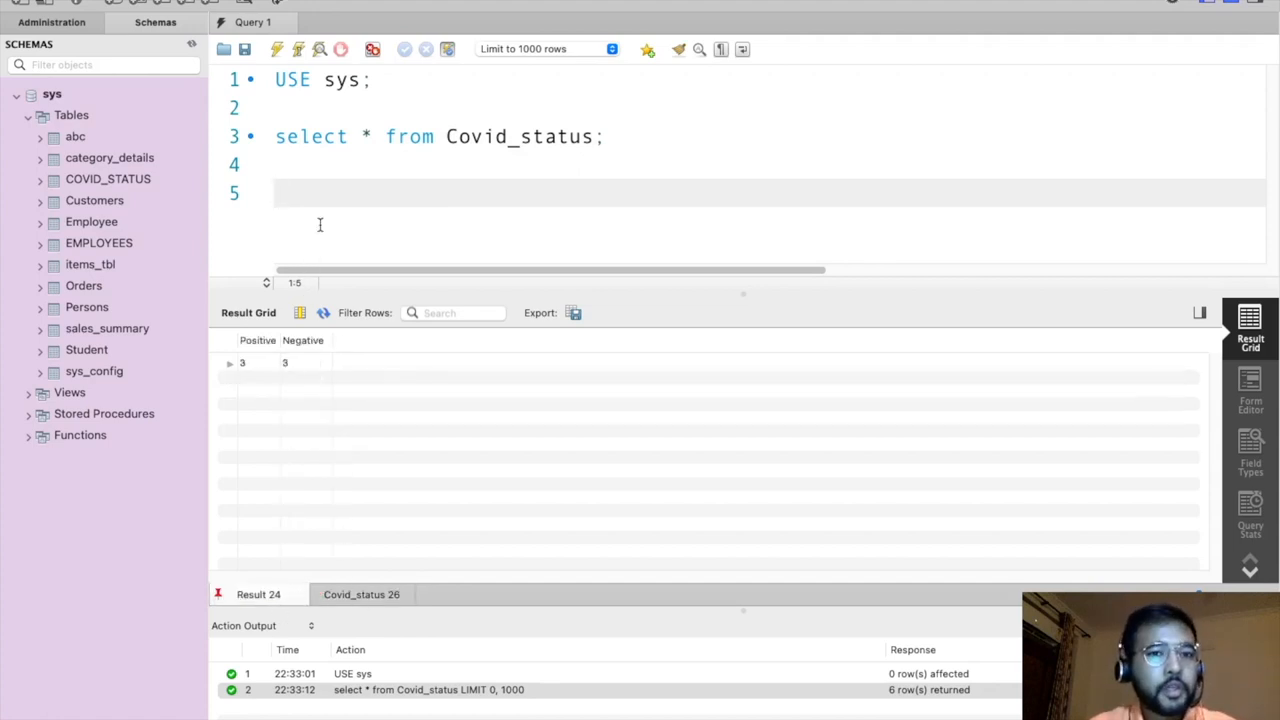
mouse_move(338, 392)
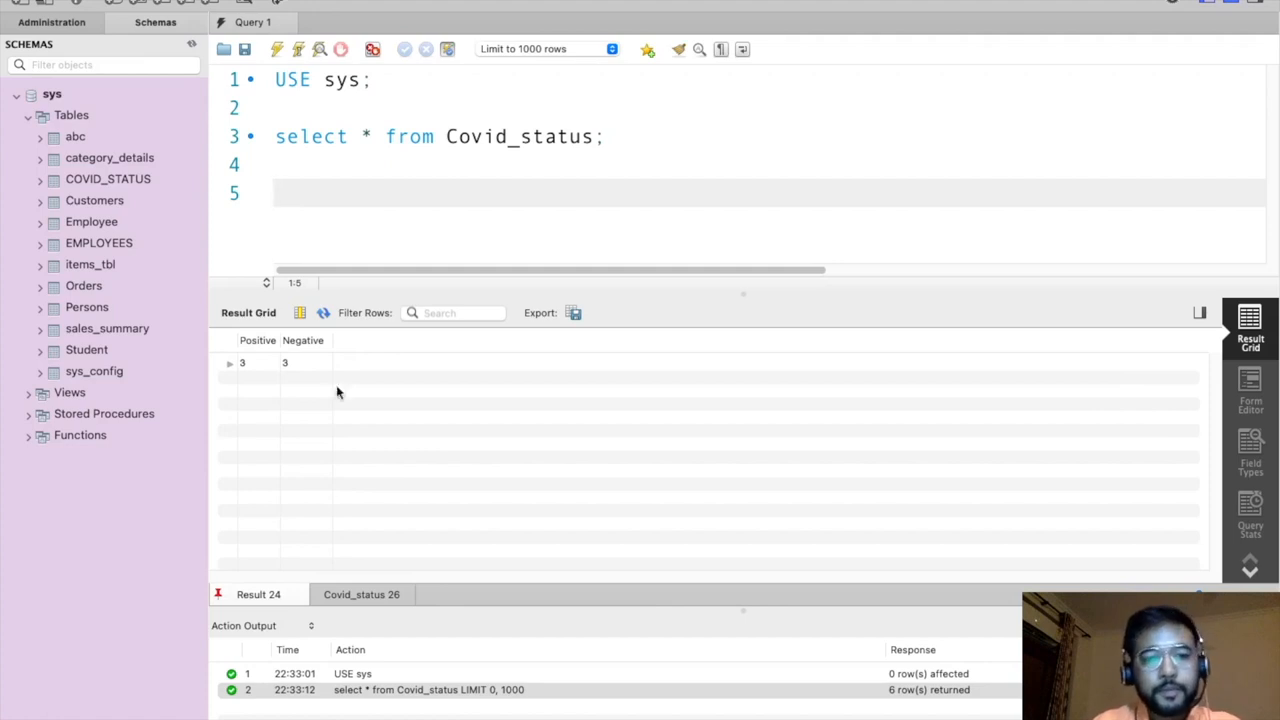
type("sl")
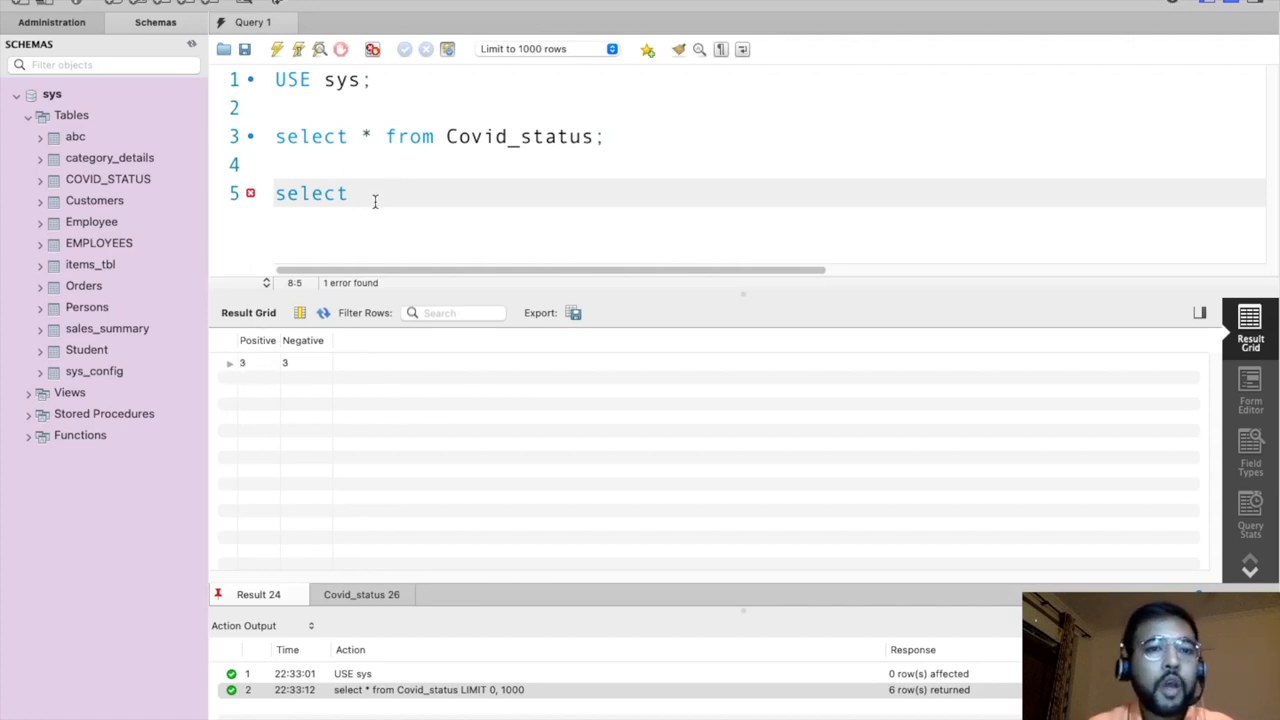
left_click(360, 594)
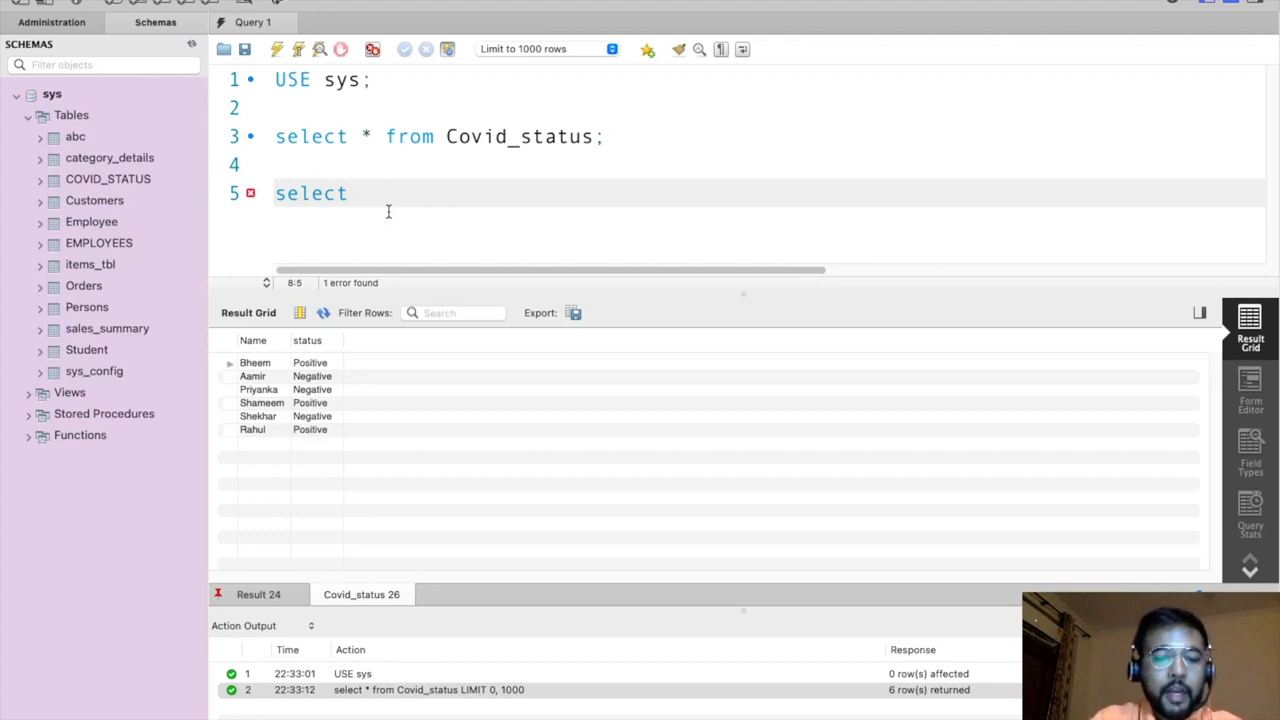
Write COUNT(CASE when status = "Positive" then NAME else NULL) as Positive on line 5.
type("CASE when")
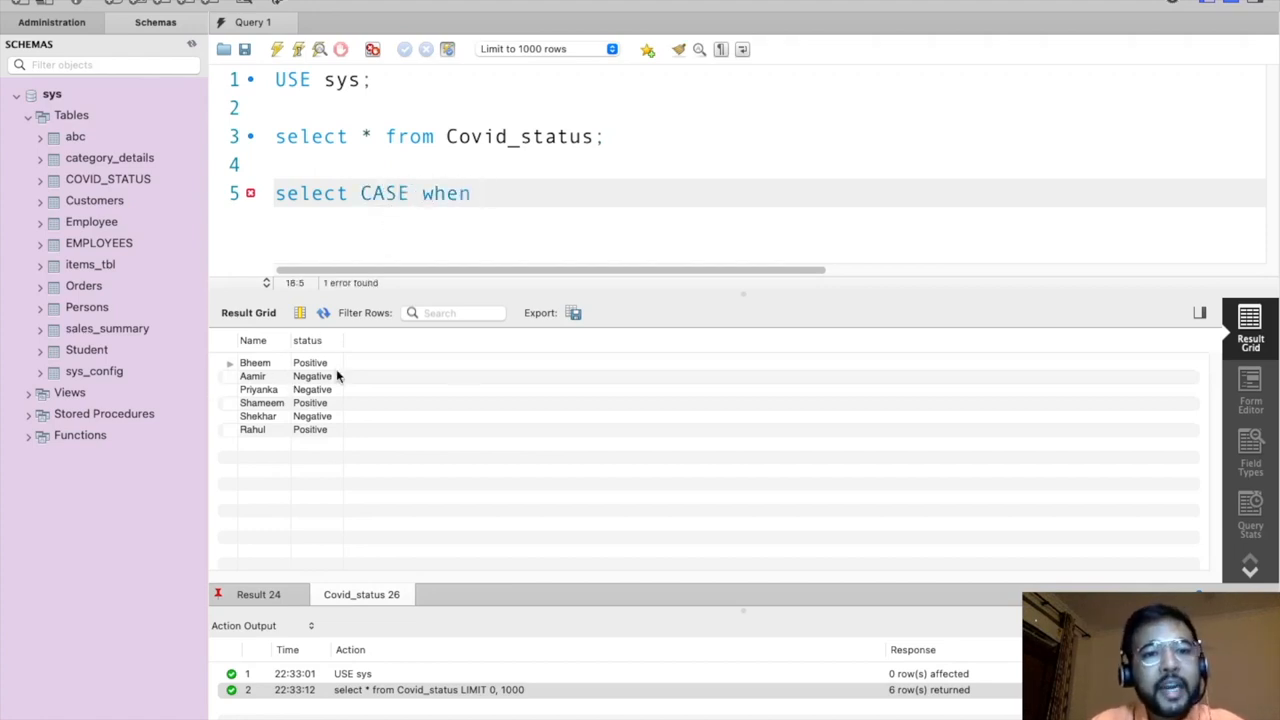
type("status = \"P")
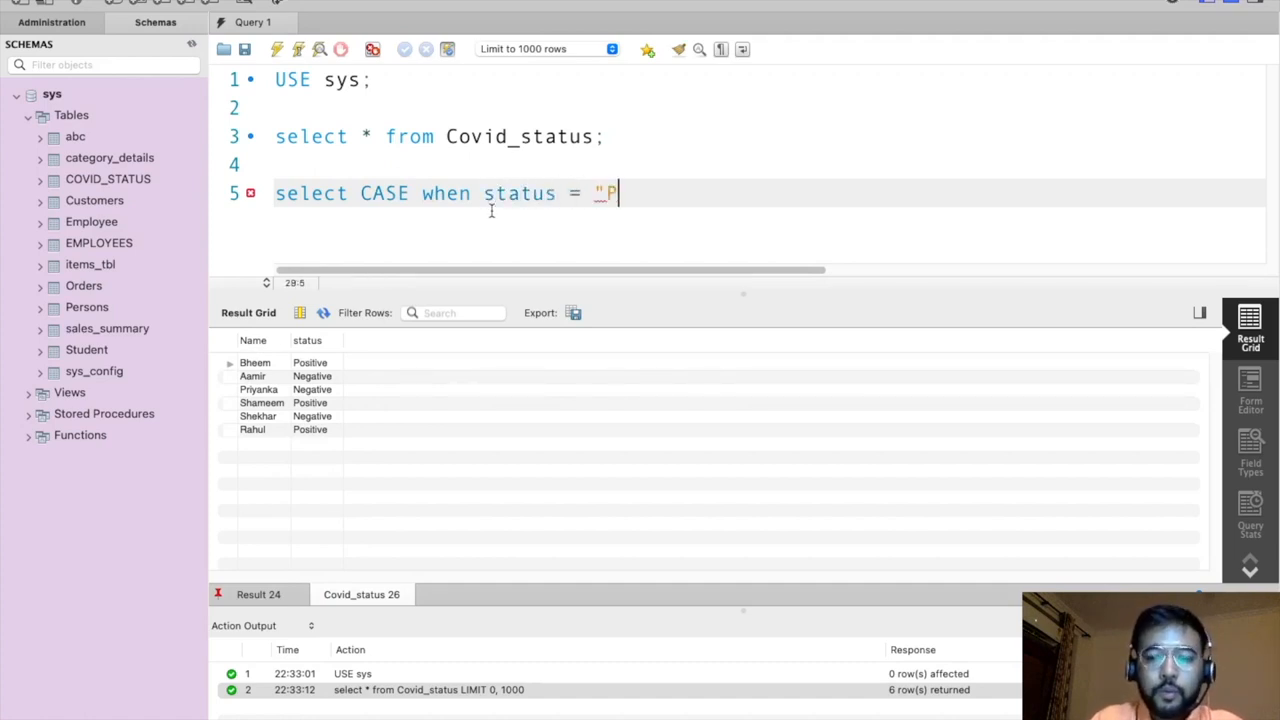
type("ositive\" then")
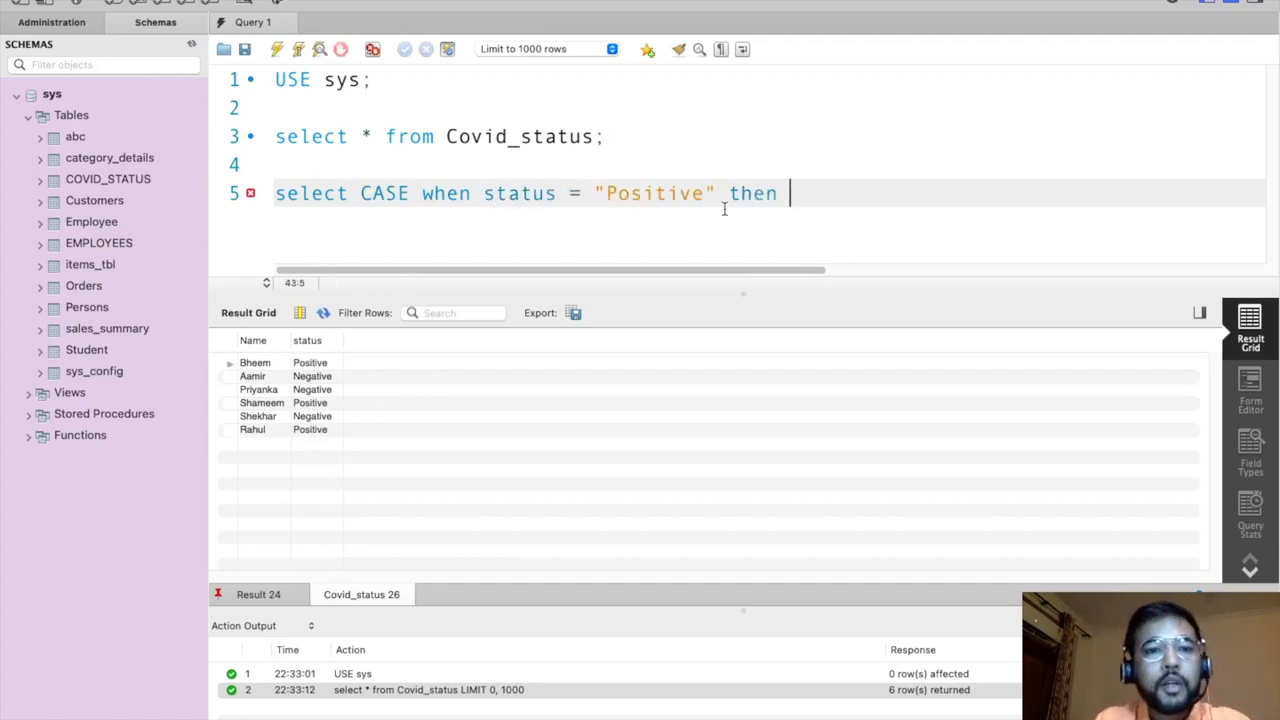
type("NAME")
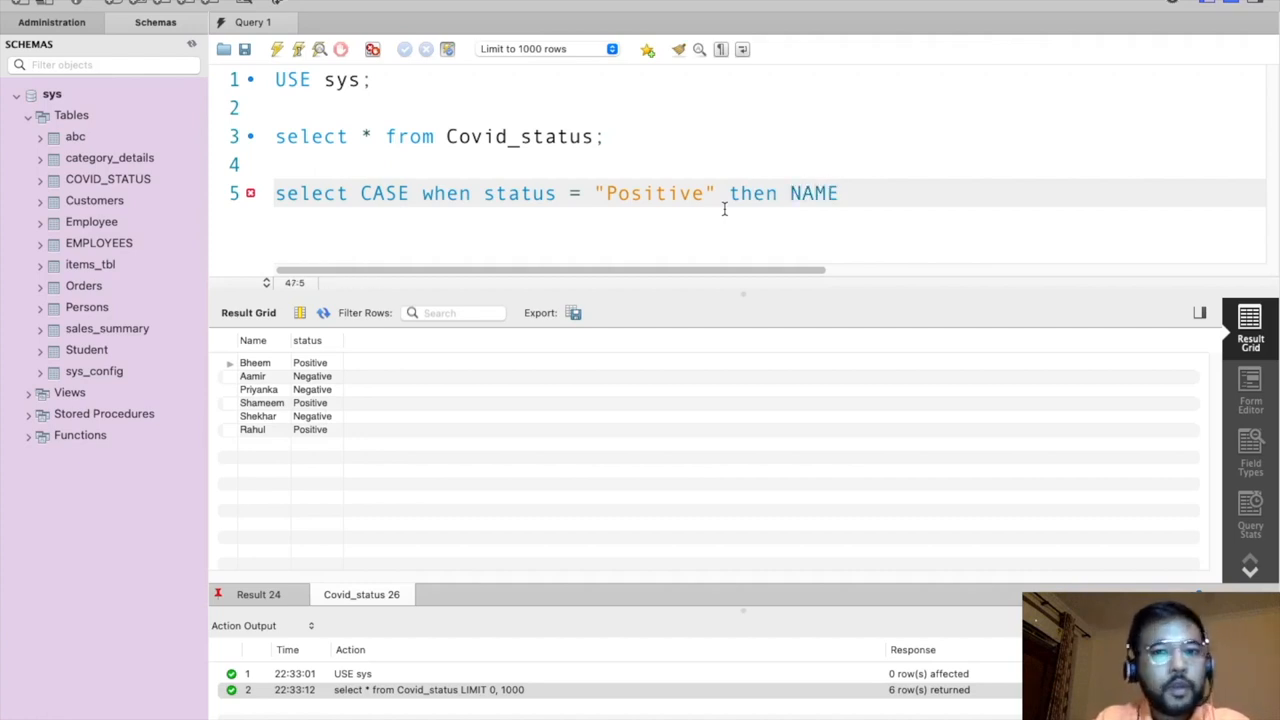
type("else NULL)")
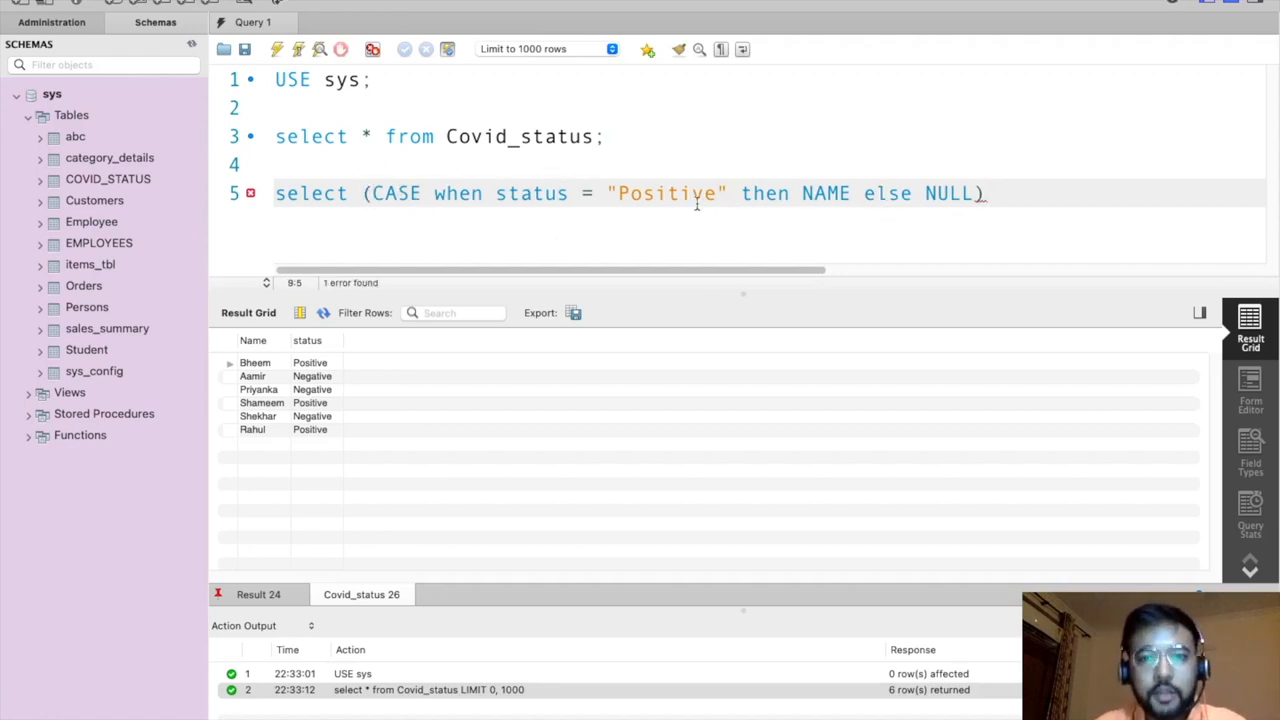
left_click(825, 193)
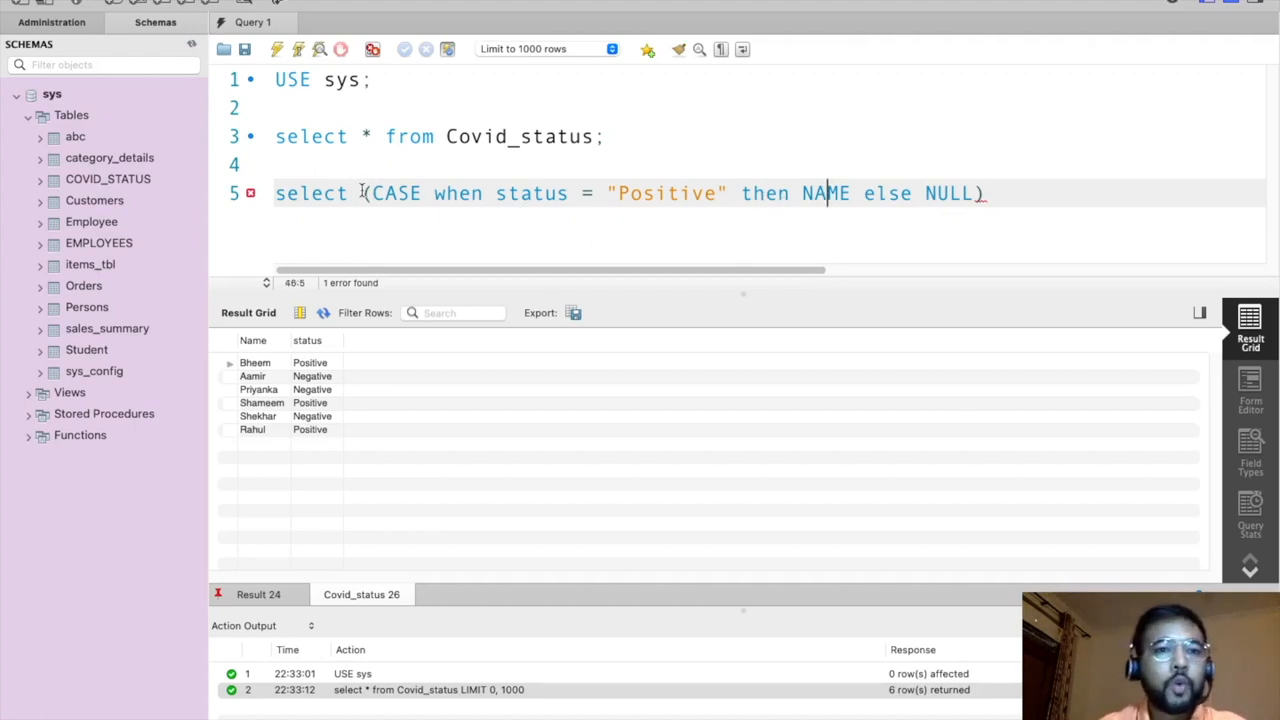
type("COUNT")
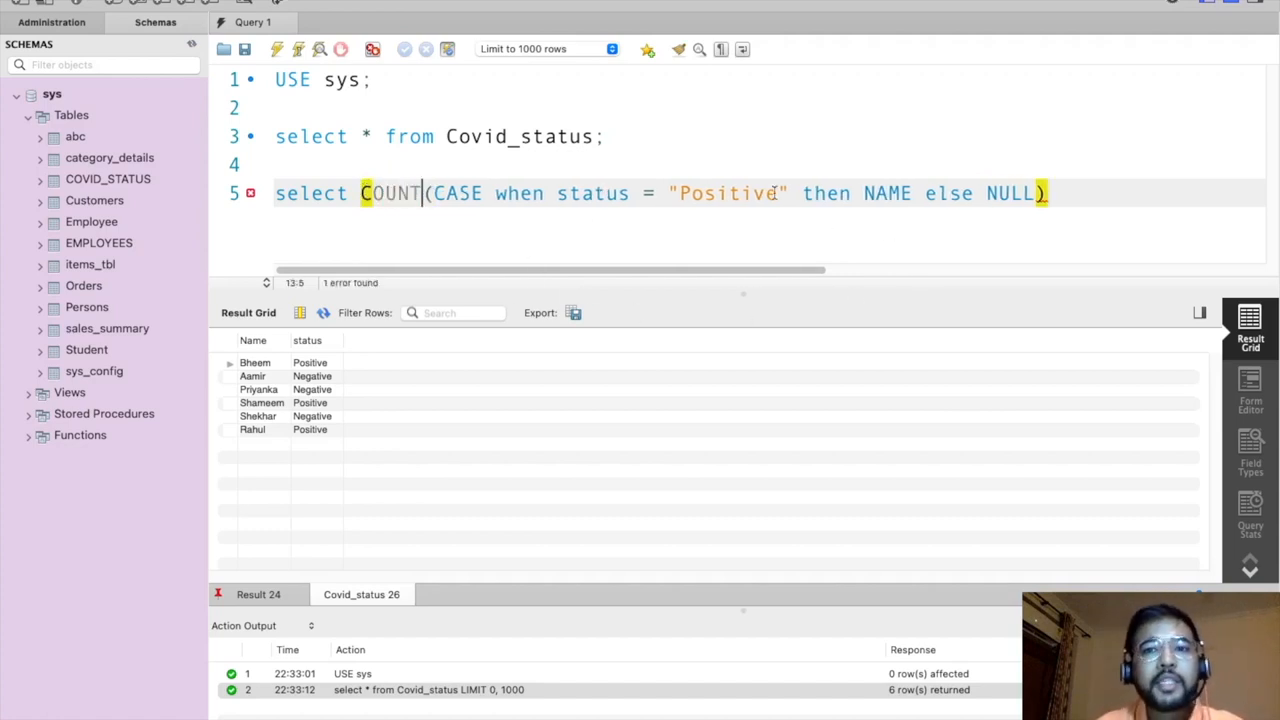
left_click(1050, 193)
type(" as Po")
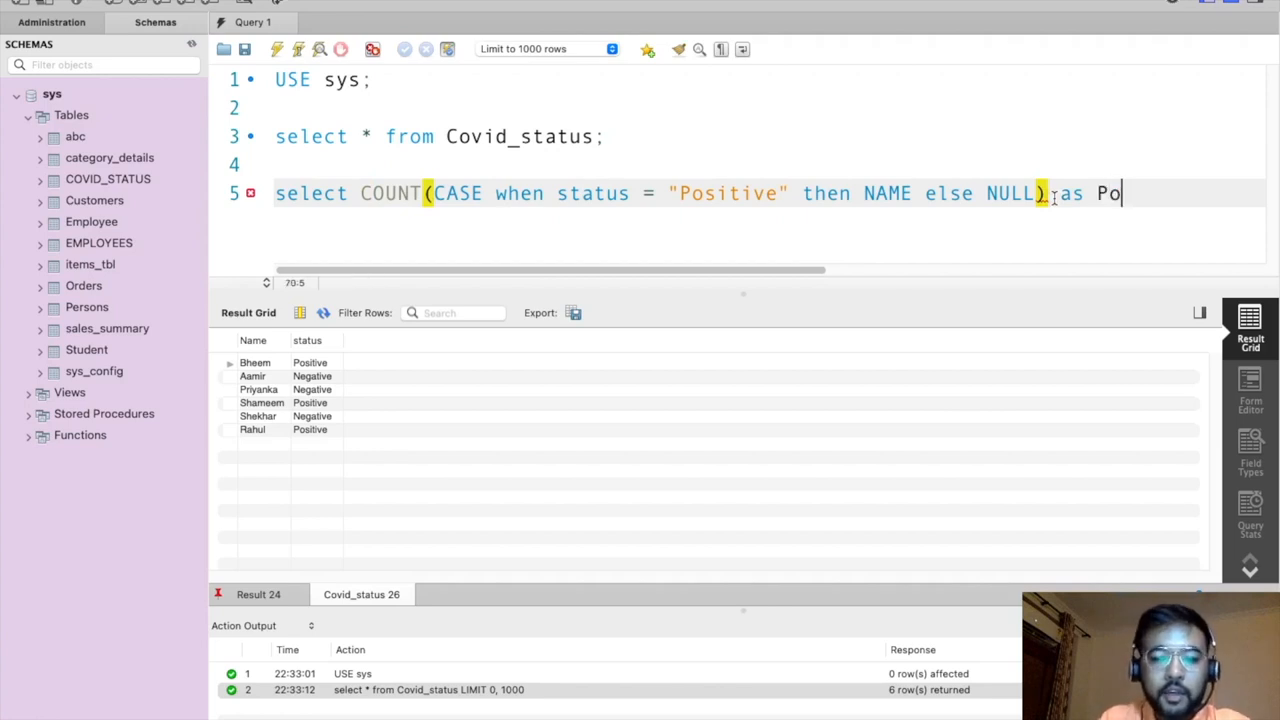
type("sitive,")
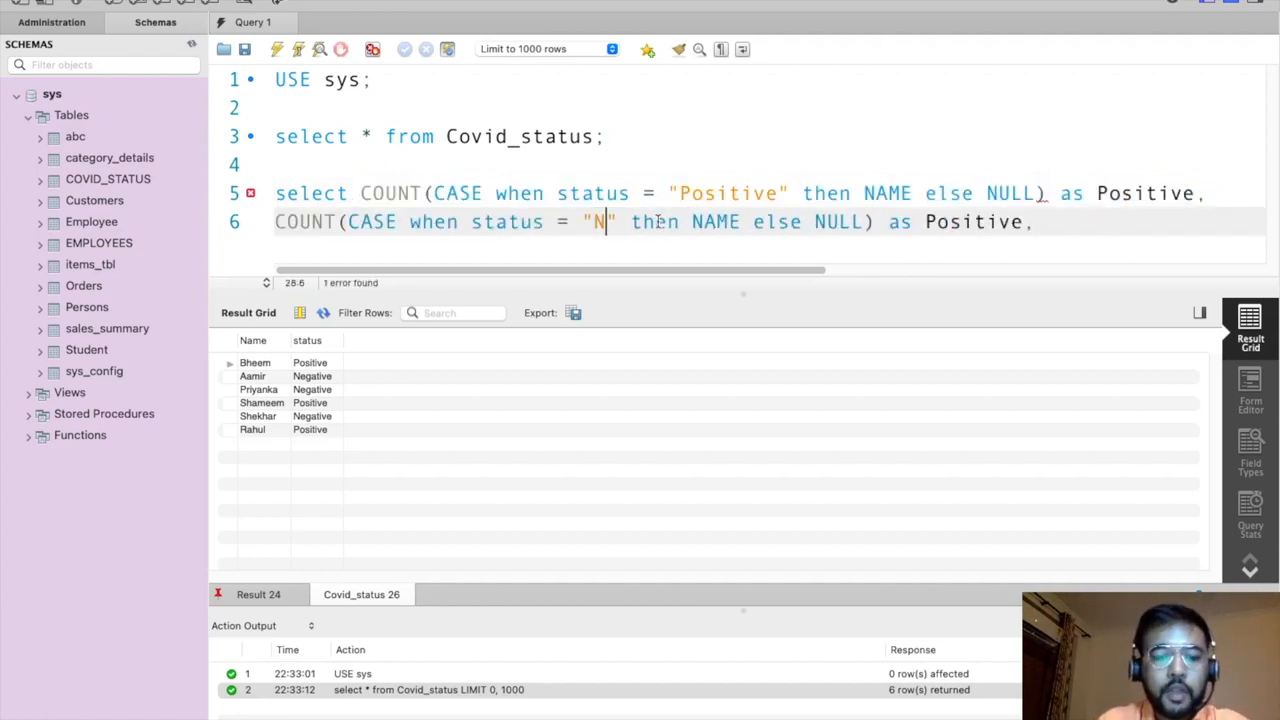
Alias the second count column Negative and finish the query with from covid_status;.
type("egative")
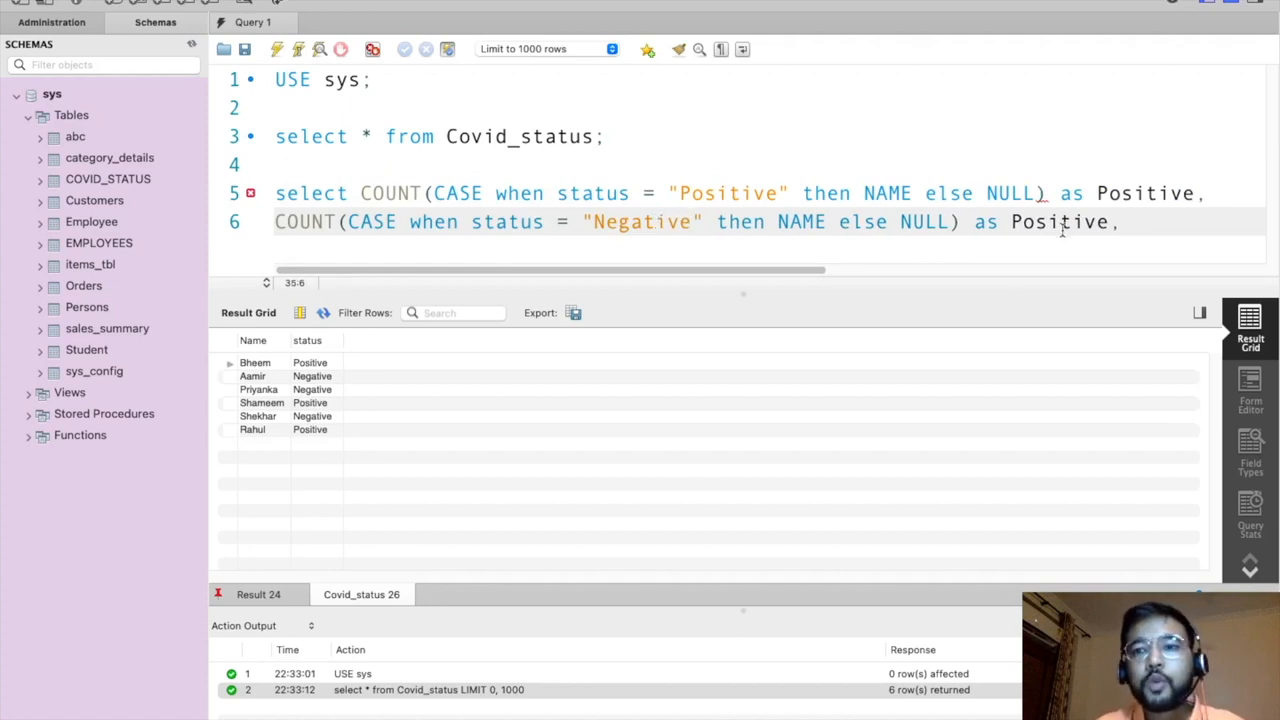
type("Negative")
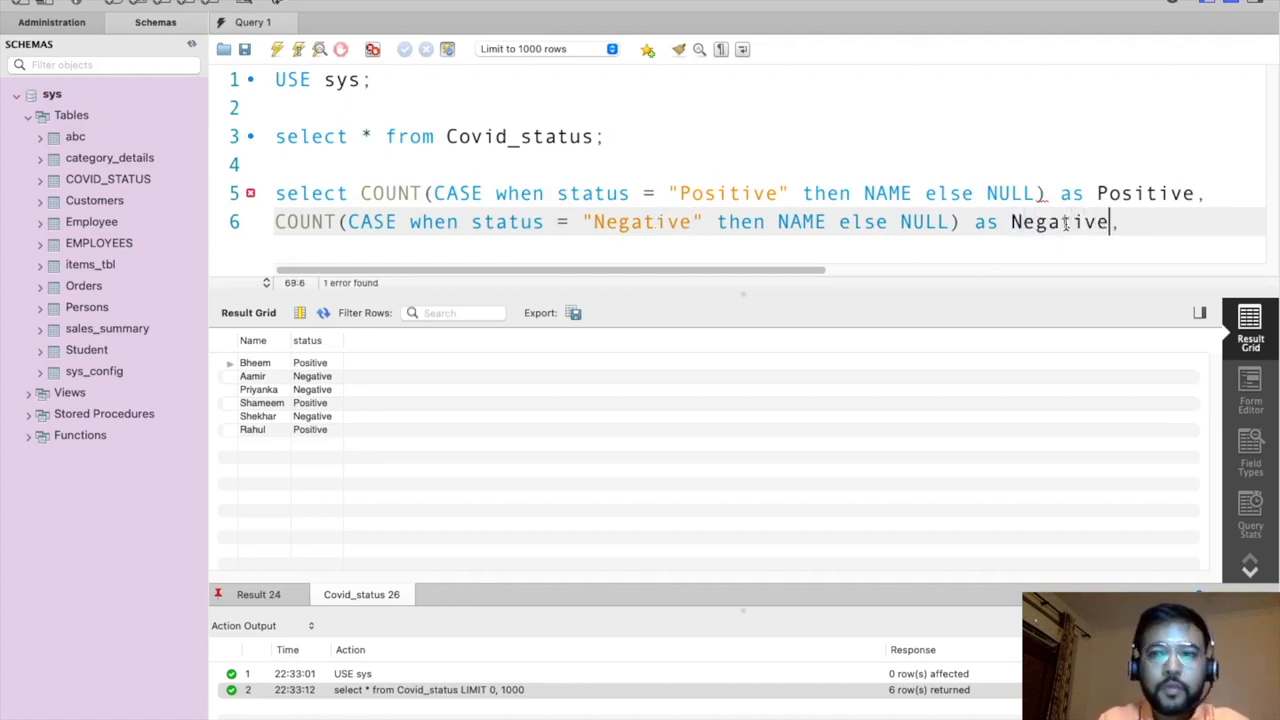
key("BackSpace")
type("from")
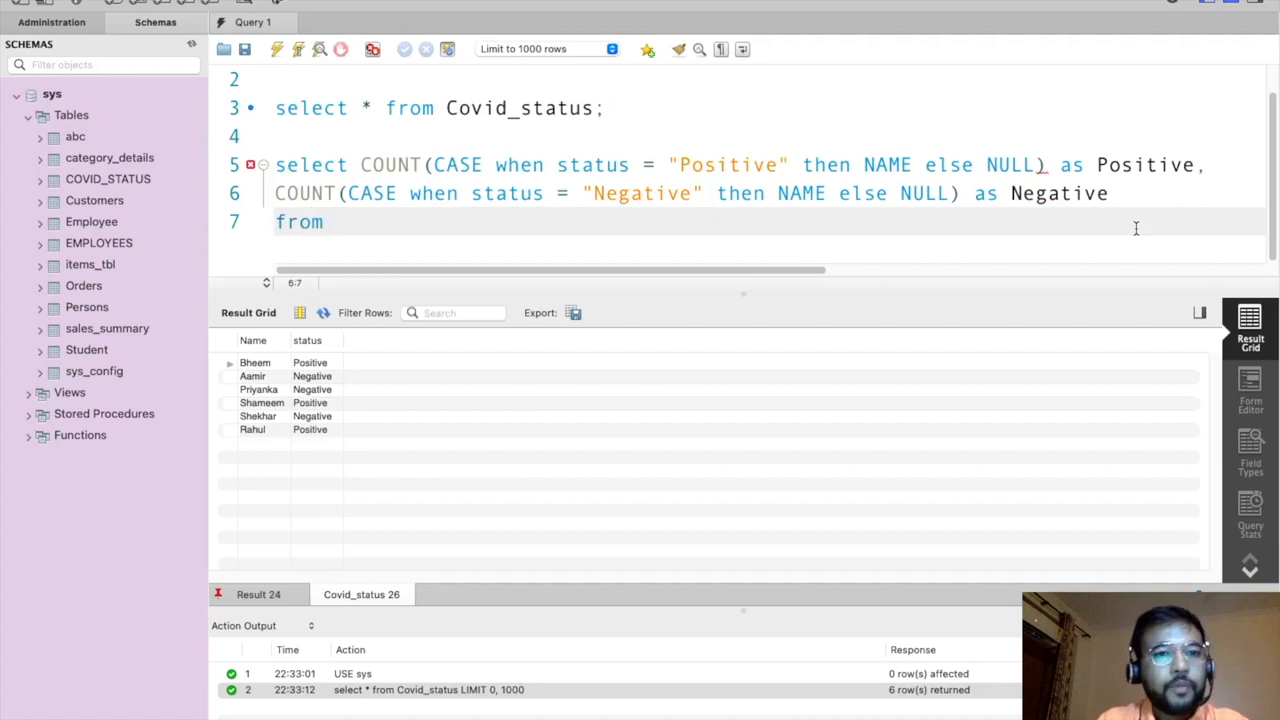
type("covid_s")
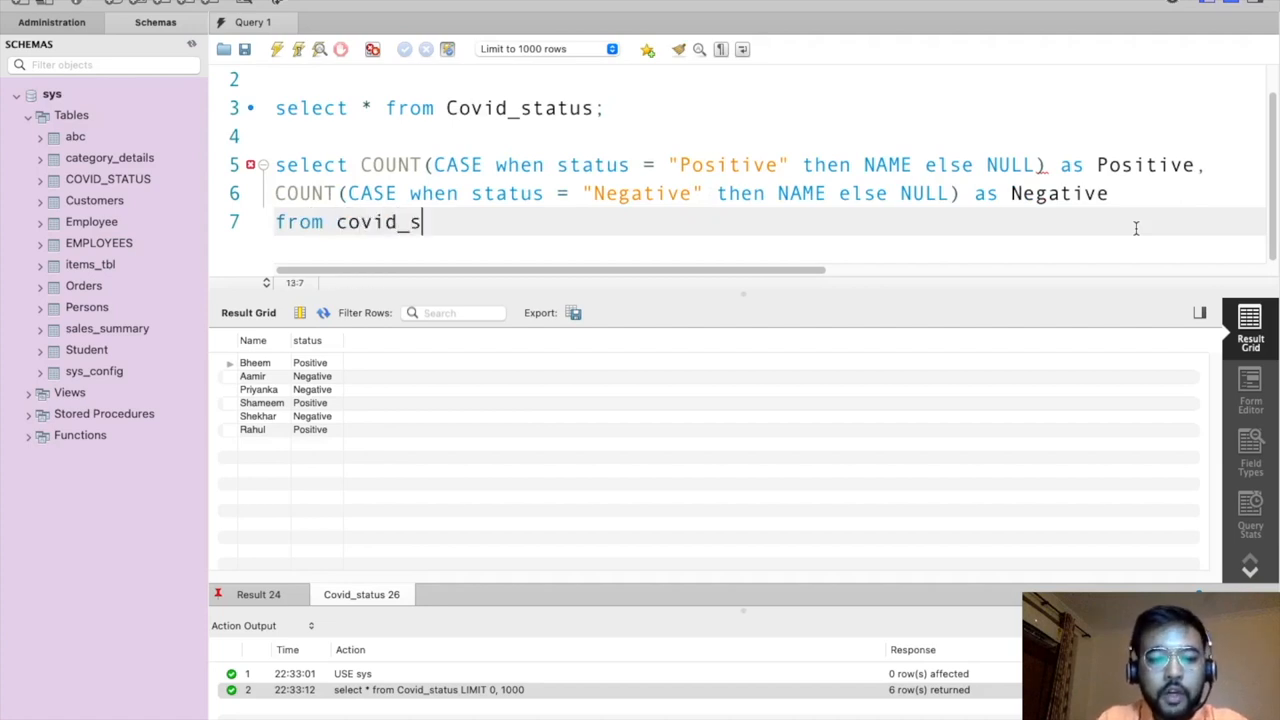
type("tatus;")
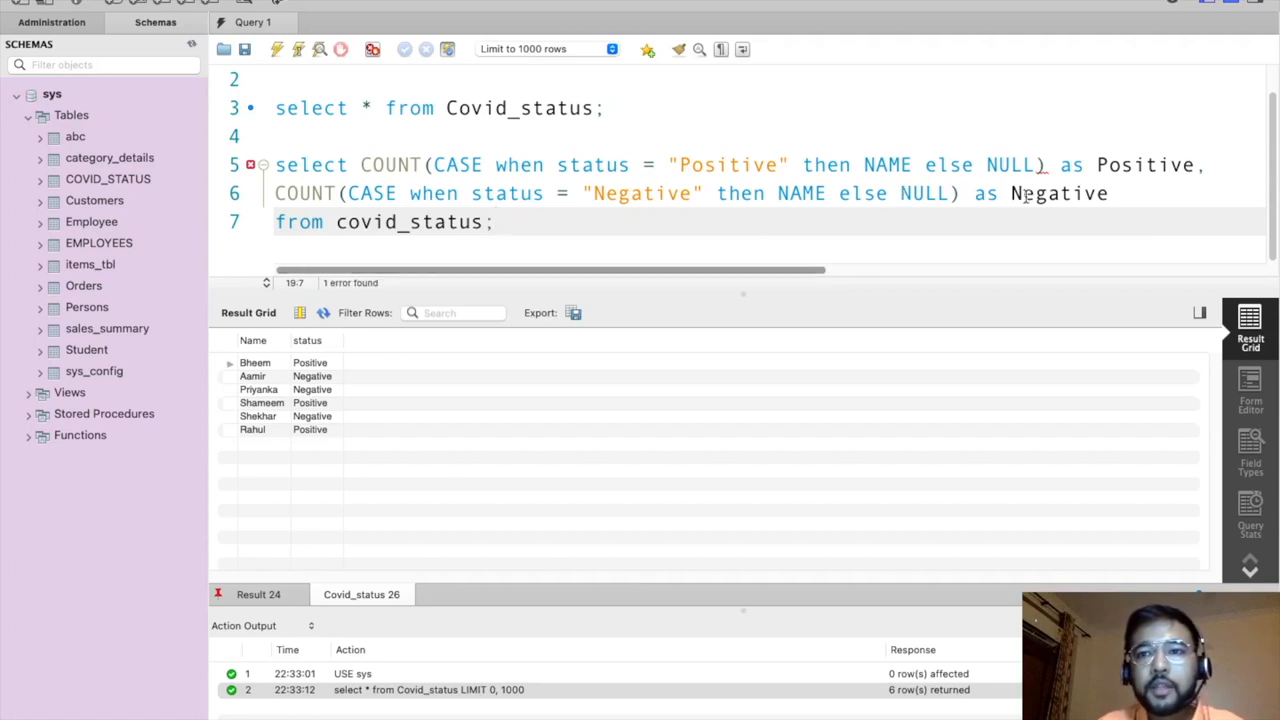
Add end after NULL to close the CASE expression before its parenthesis.
double_click(1011, 164)
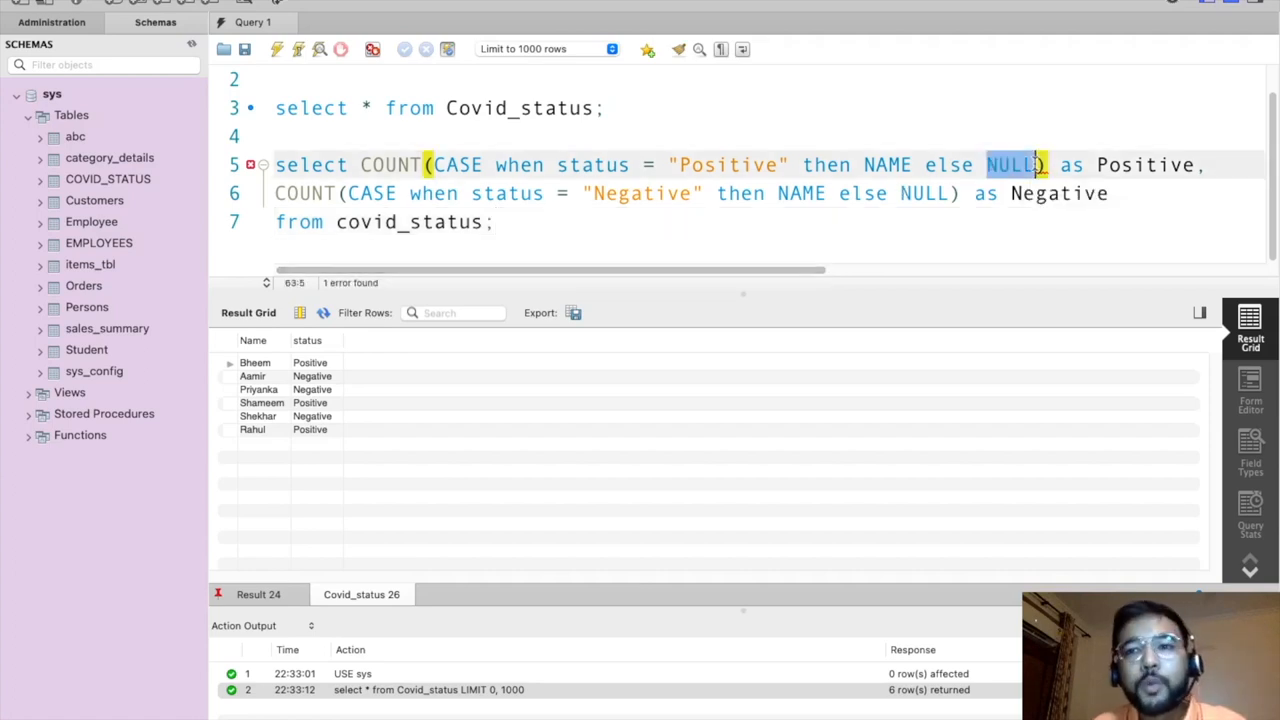
type("end")
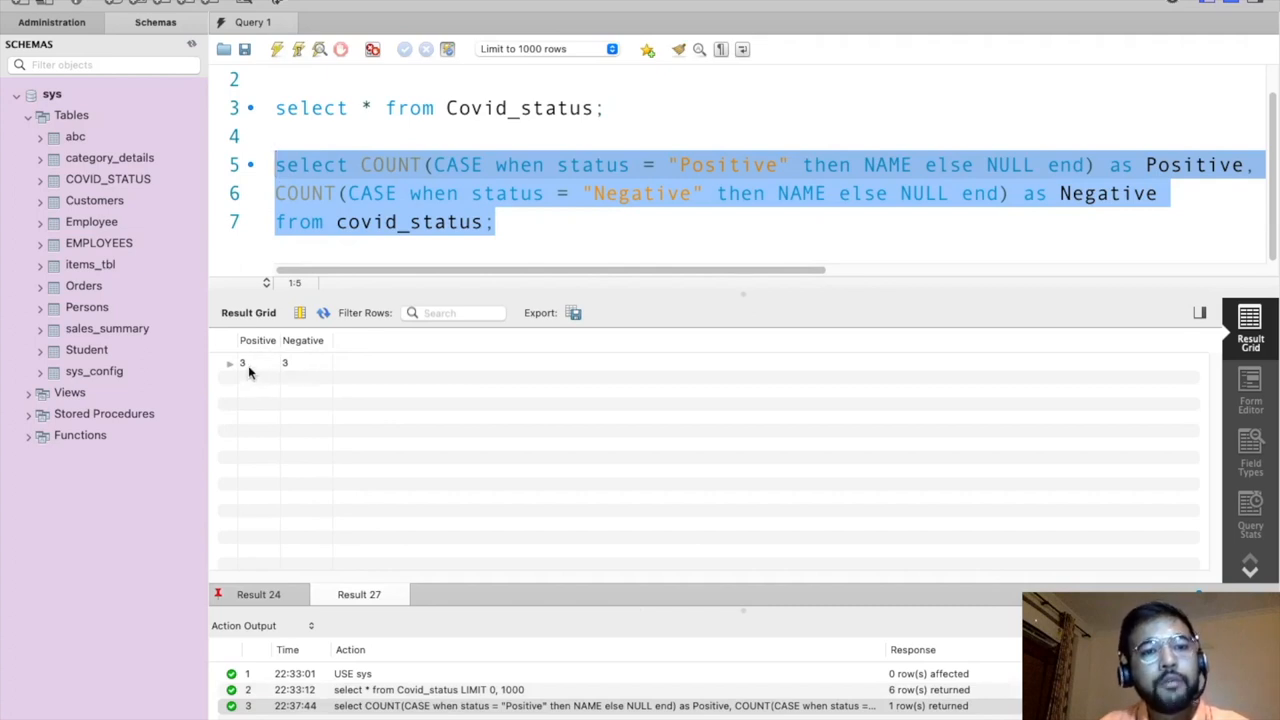
mouse_move(314, 360)
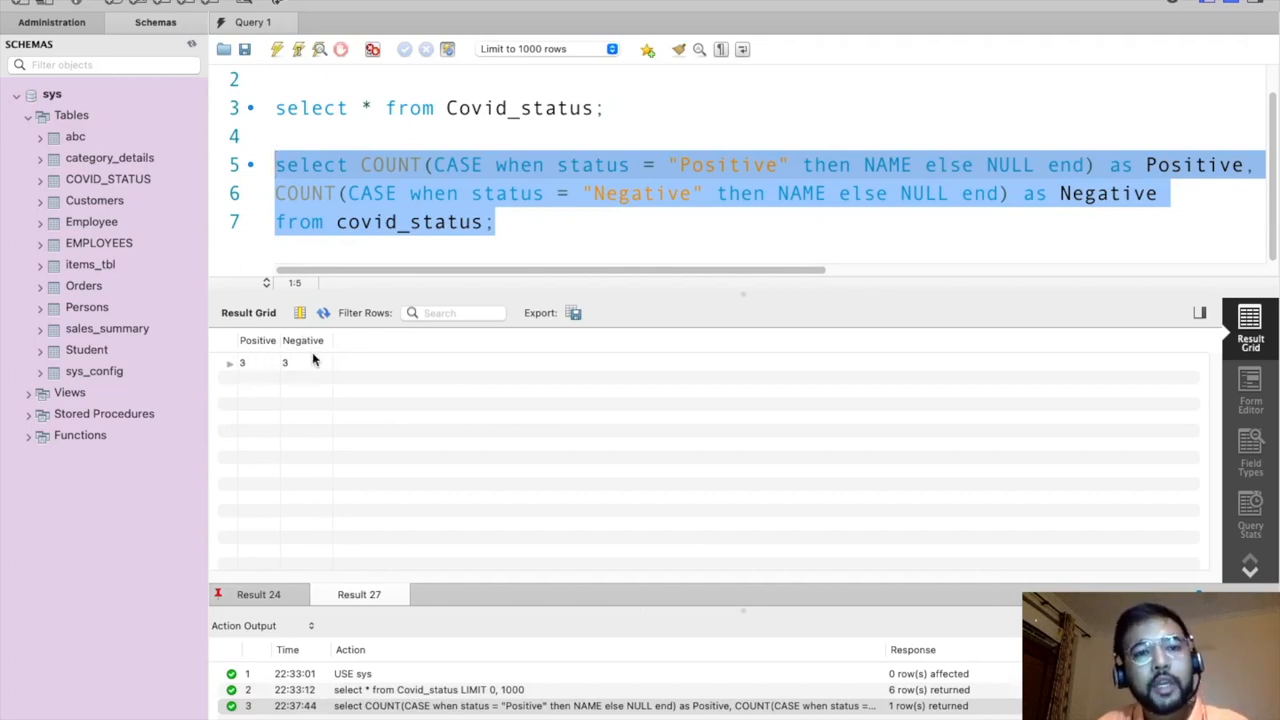
mouse_move(304, 519)
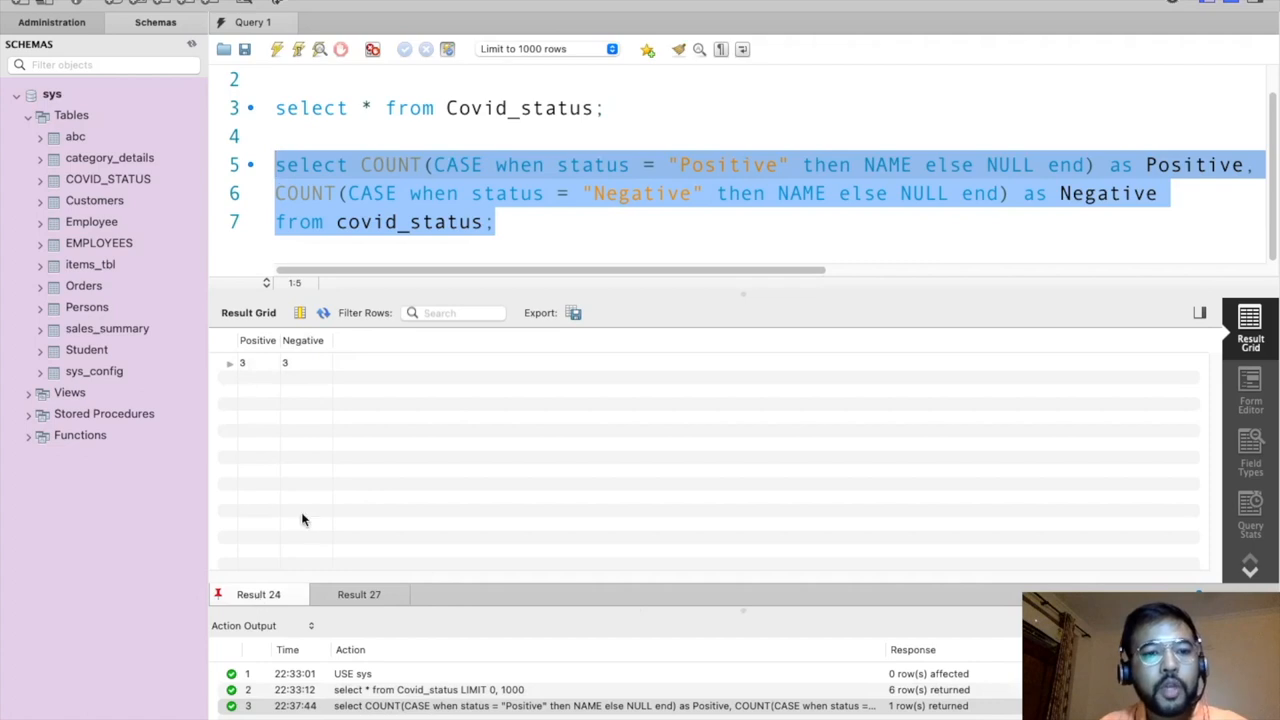